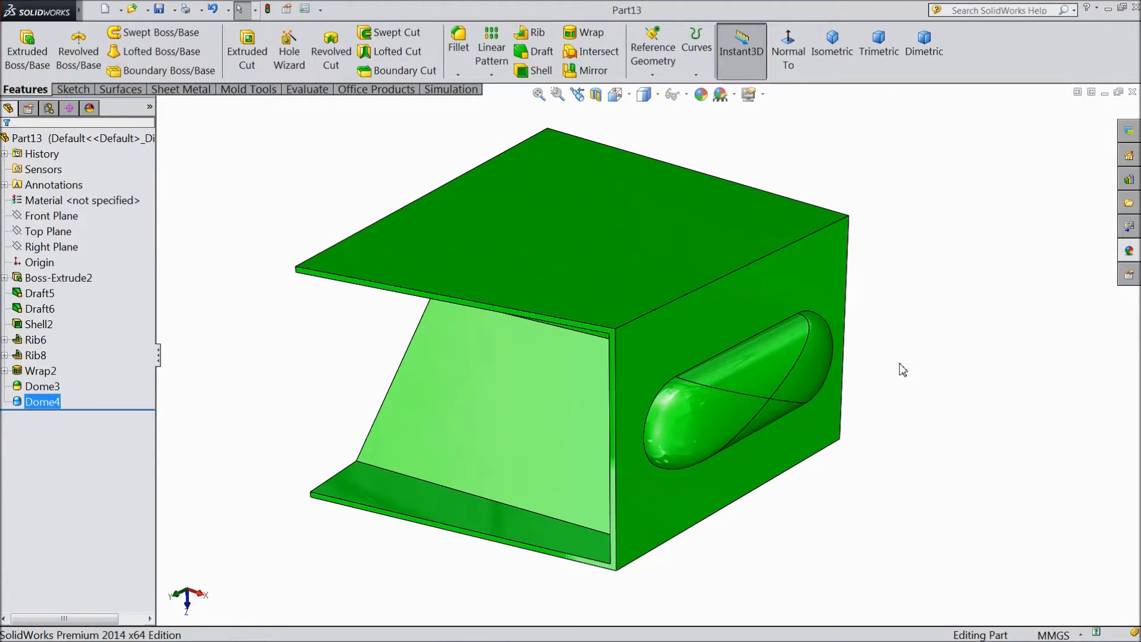
mouse_move(902, 362)
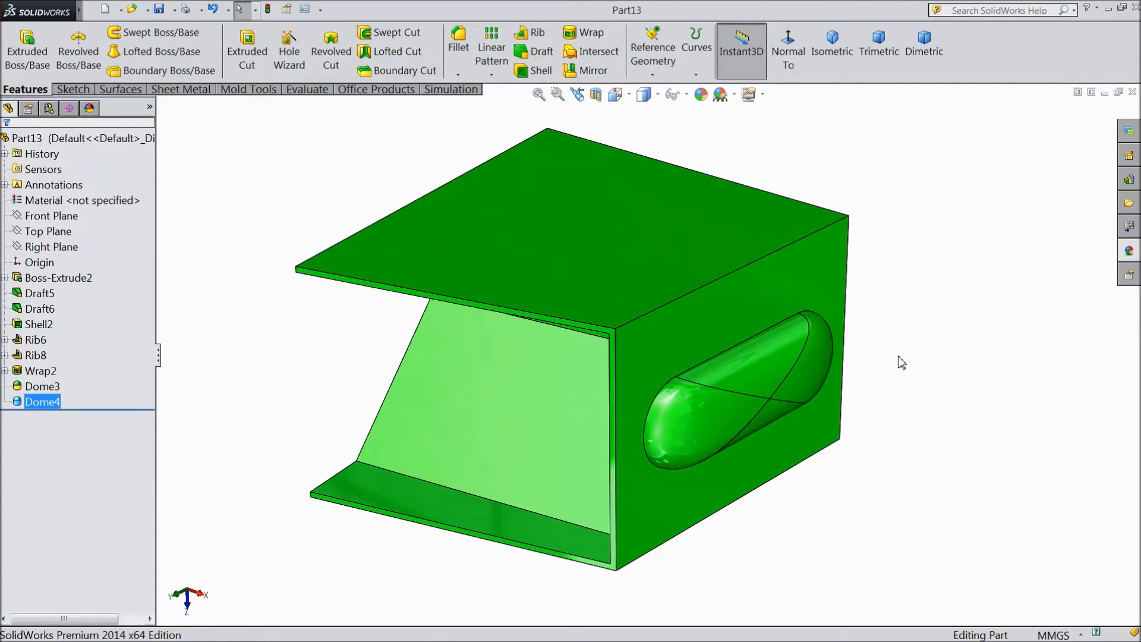
mouse_move(86, 24)
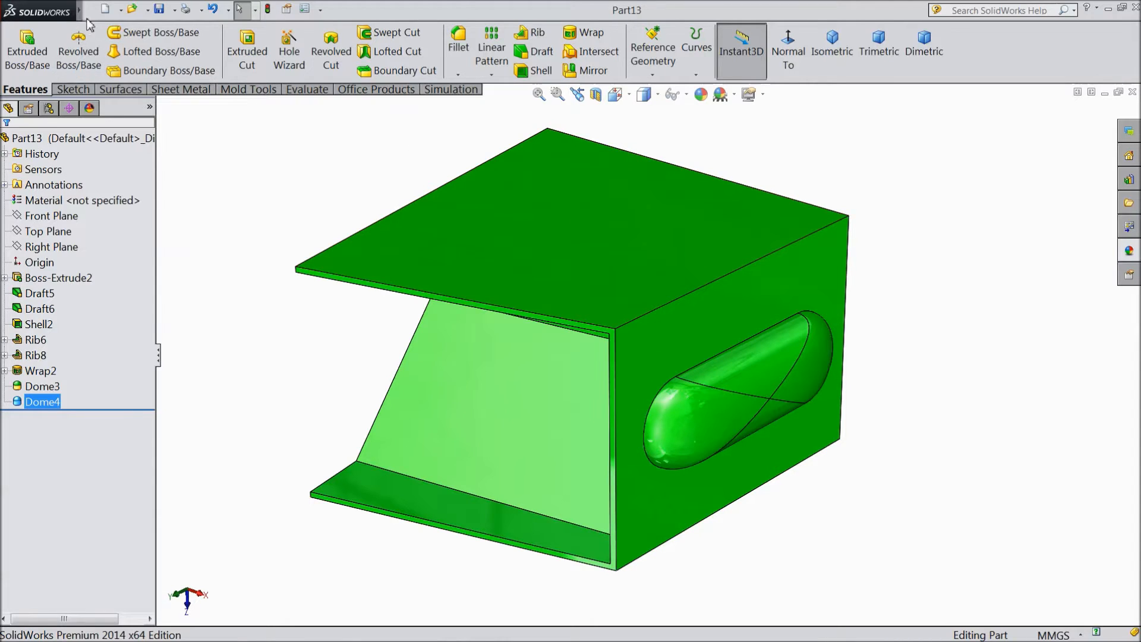
- Start a Scale feature from Insert > Features, keeping Centroid as the scaling reference
left_click(180, 11)
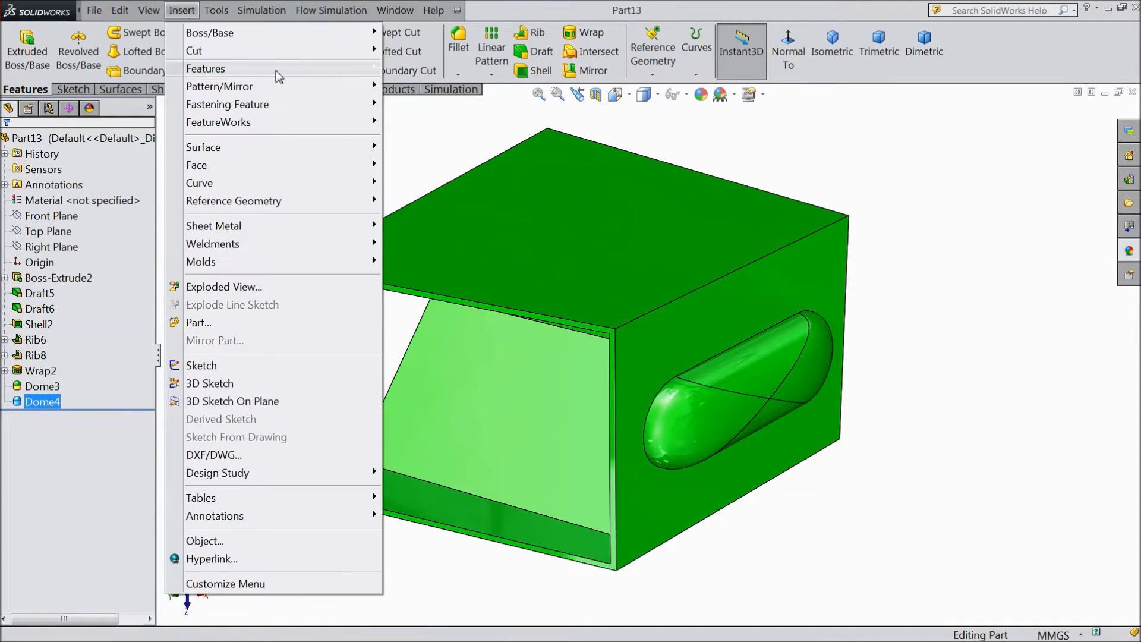
left_click(206, 69)
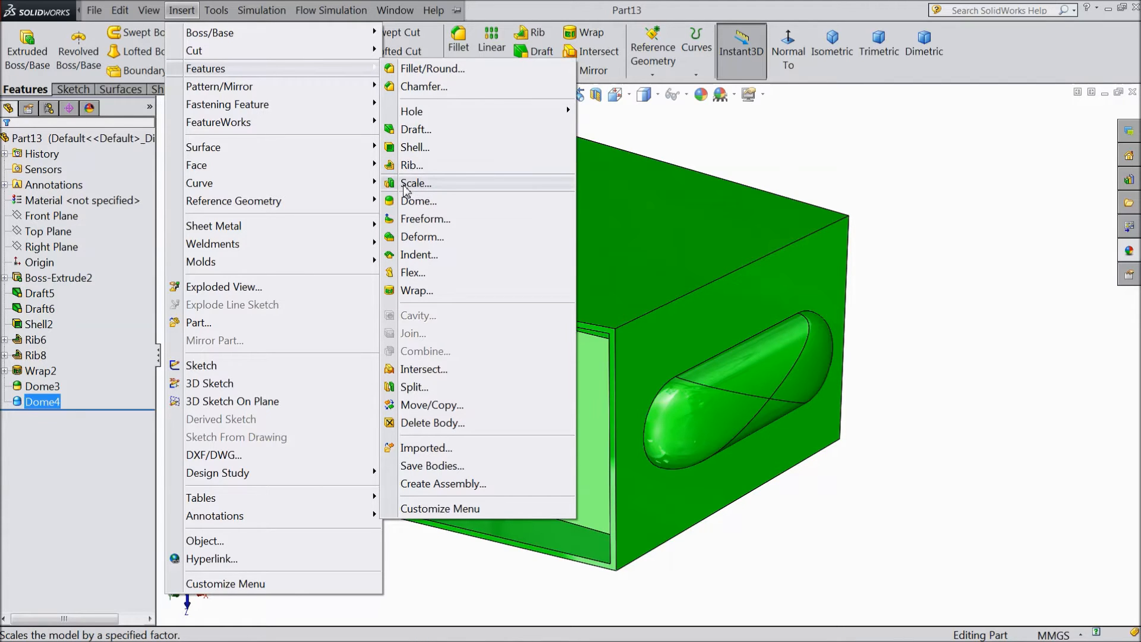
left_click(416, 183)
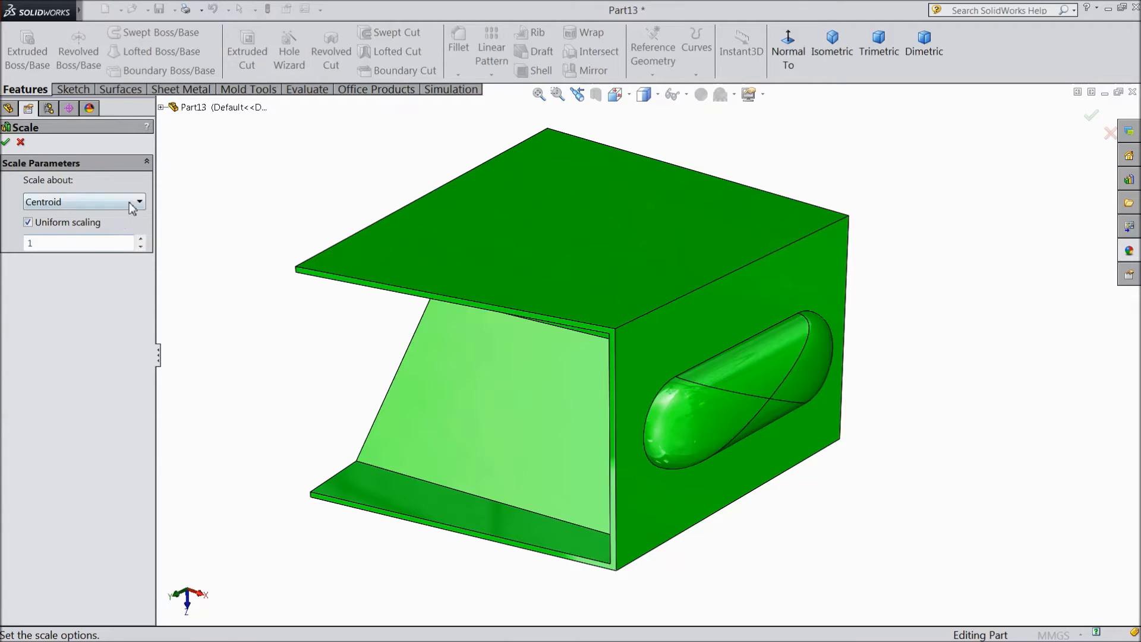
left_click(137, 202)
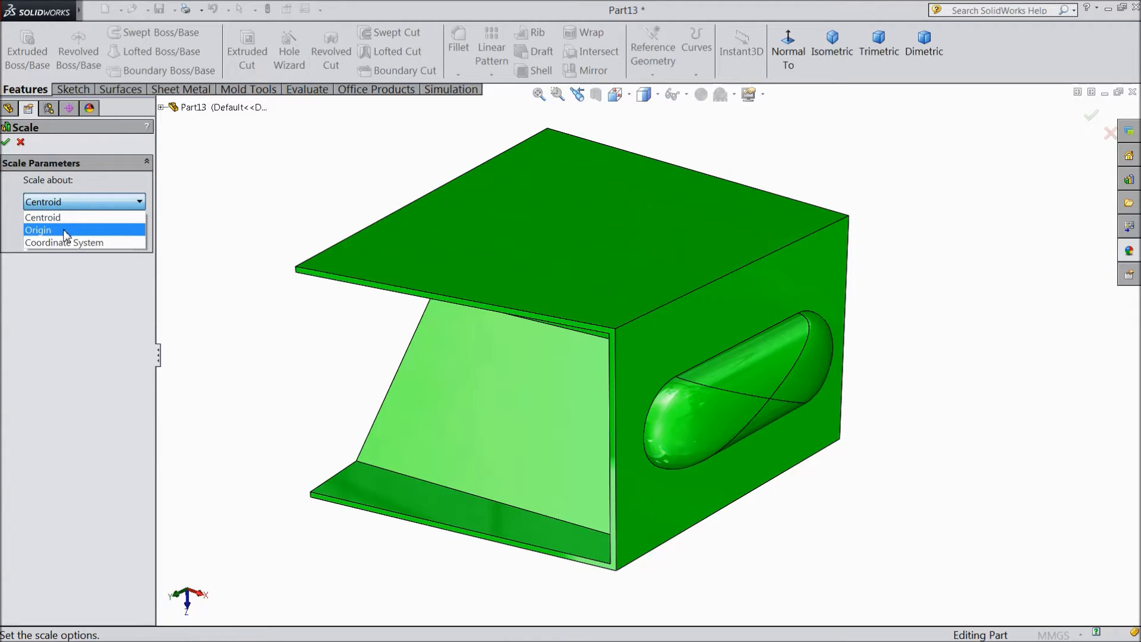
left_click(42, 216)
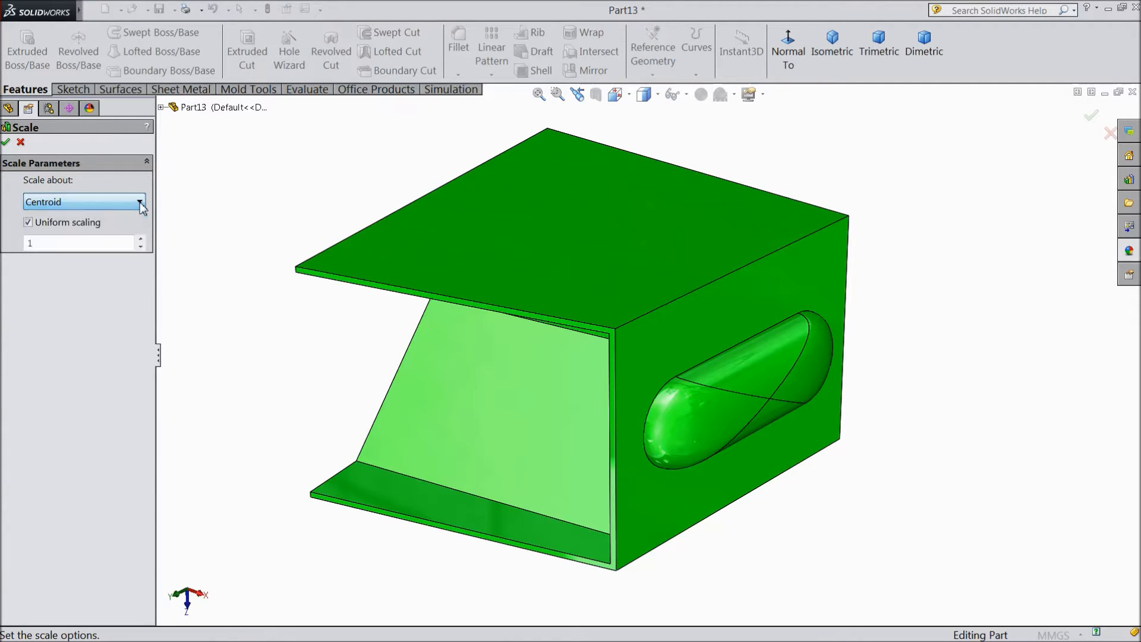
mouse_move(72, 202)
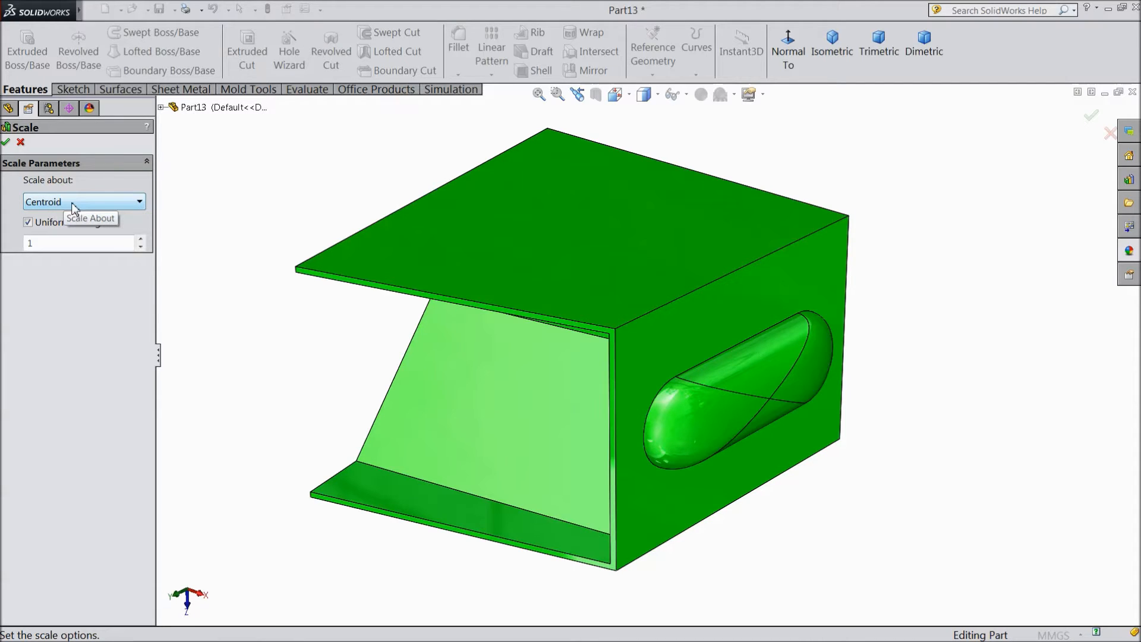
mouse_move(100, 243)
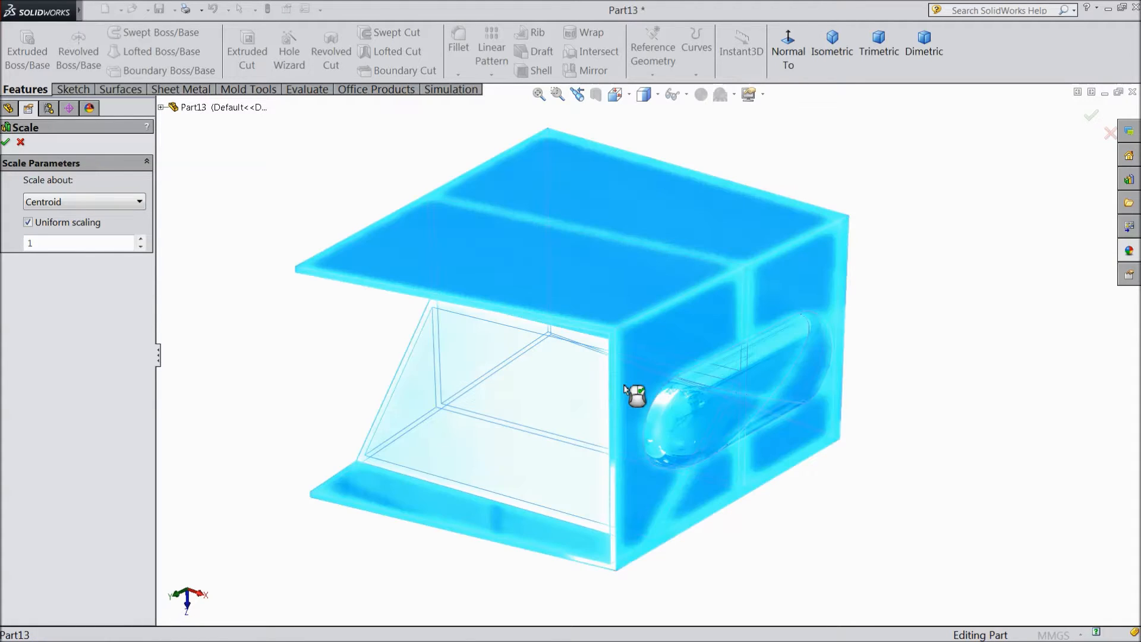
mouse_move(138, 265)
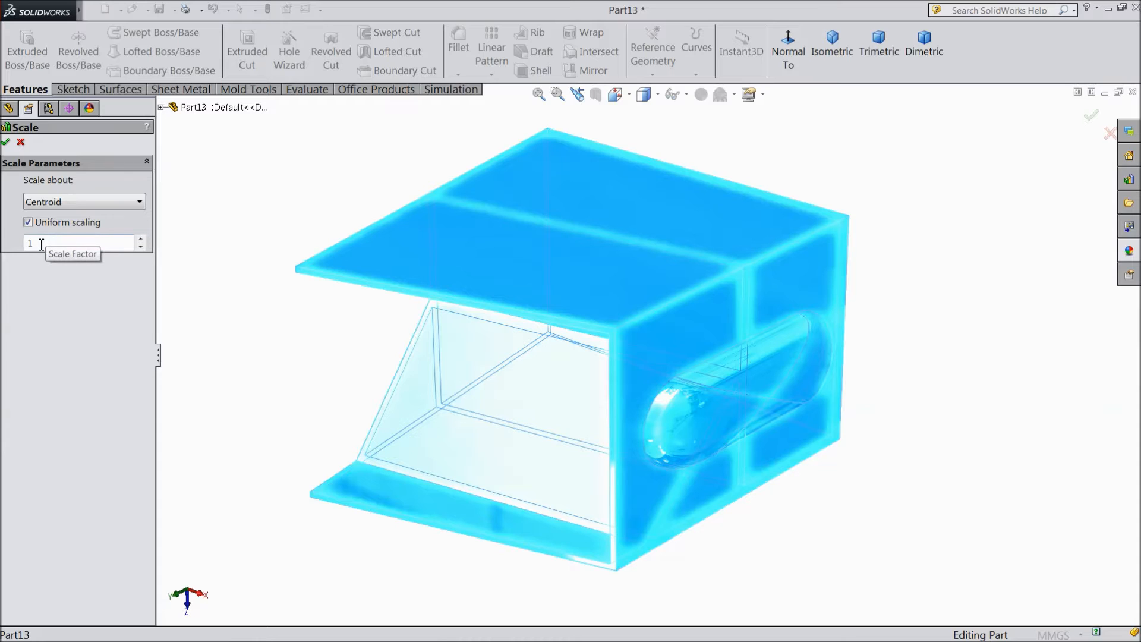
- Apply a uniform scale factor of 2 about the centroid, creating Scale1
left_click(140, 239)
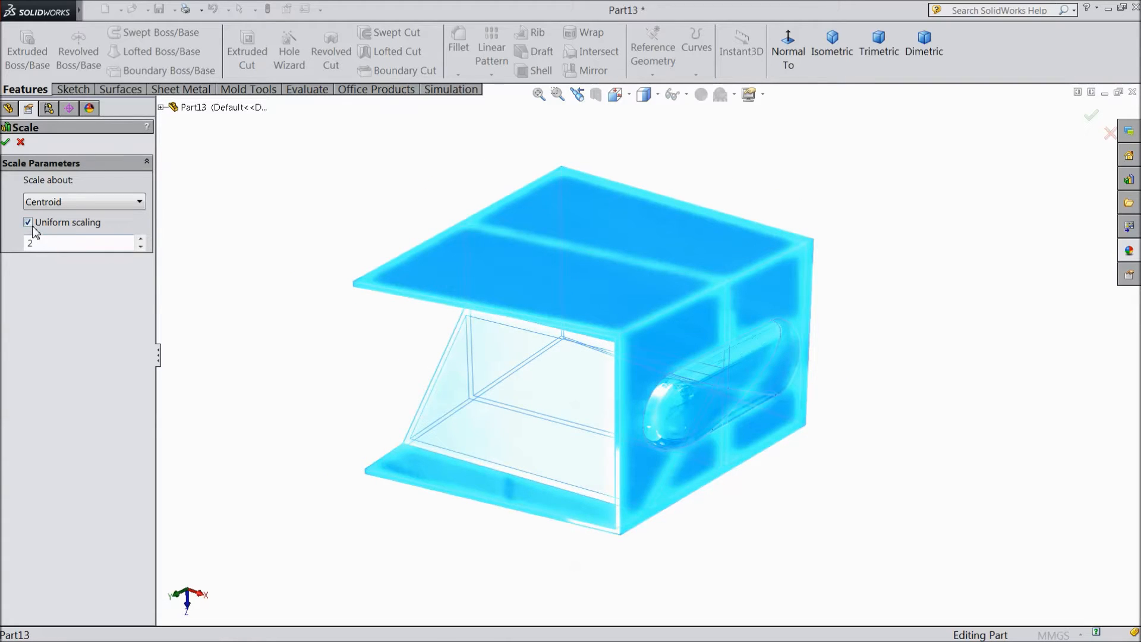
left_click(27, 222)
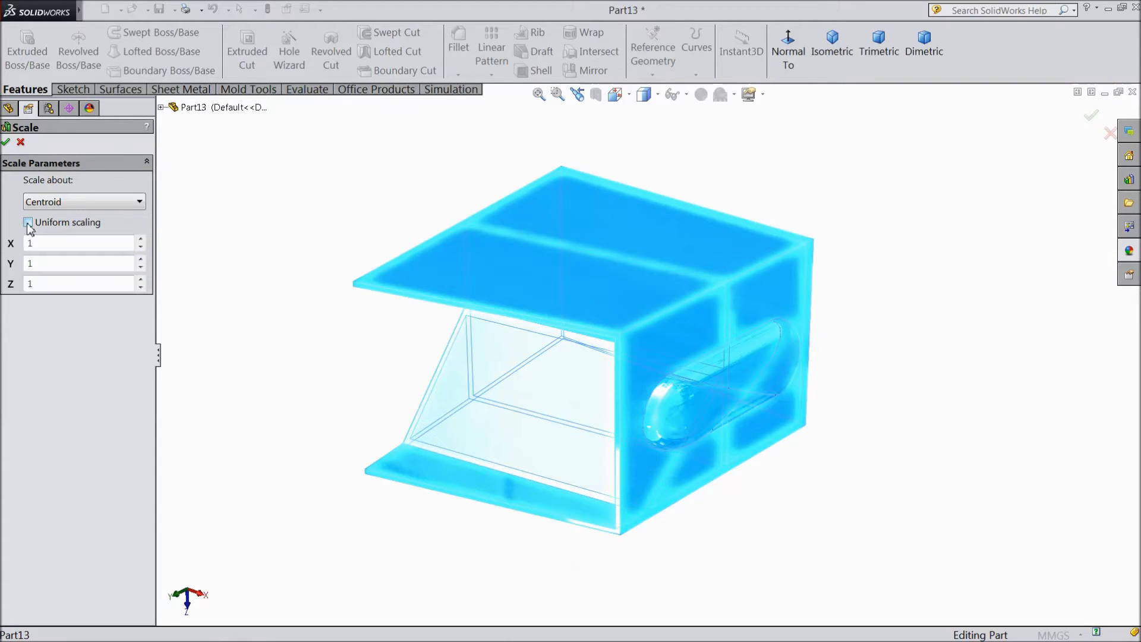
left_click(27, 222)
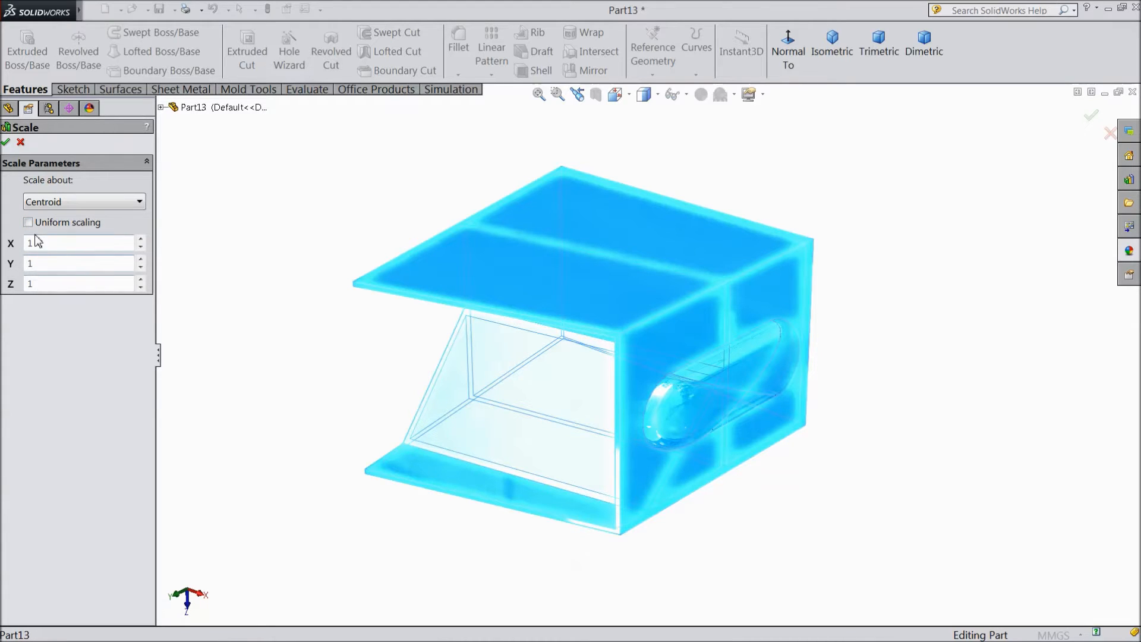
left_click(28, 222)
type("2")
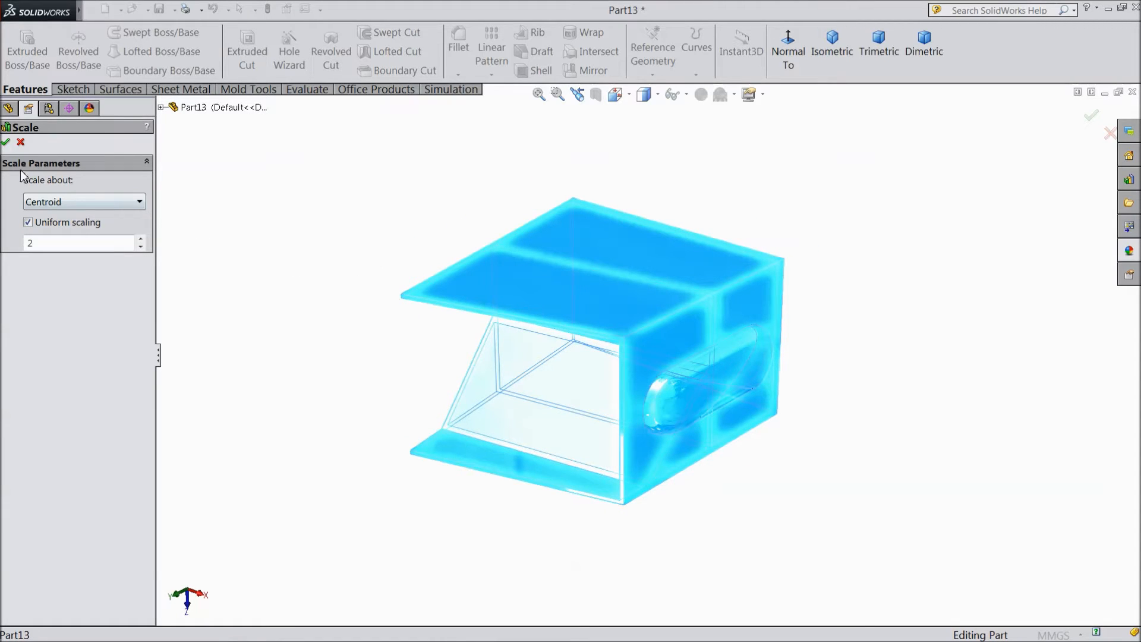
left_click(6, 142)
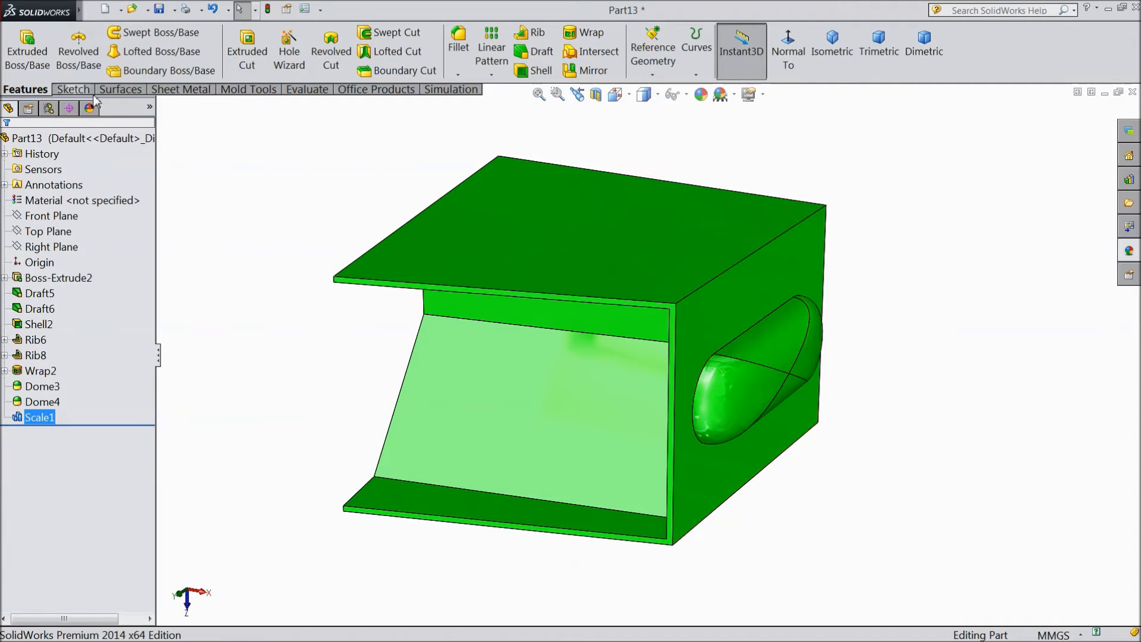
- Add Scale2: uniform factor 0.5 about the origin, halving the box
left_click(183, 11)
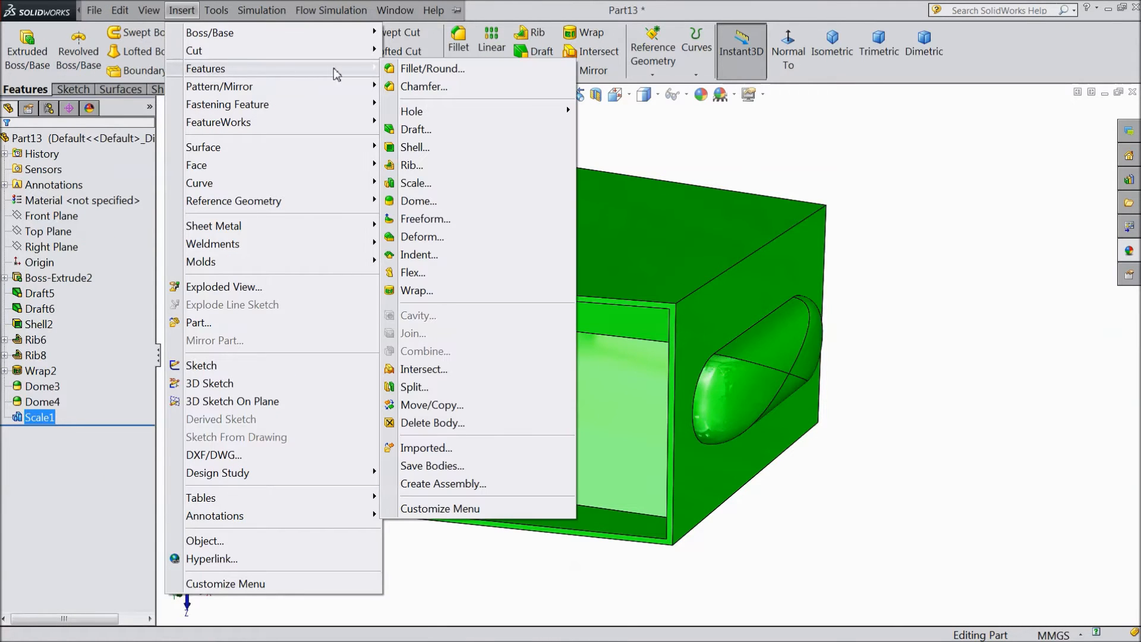
left_click(416, 183)
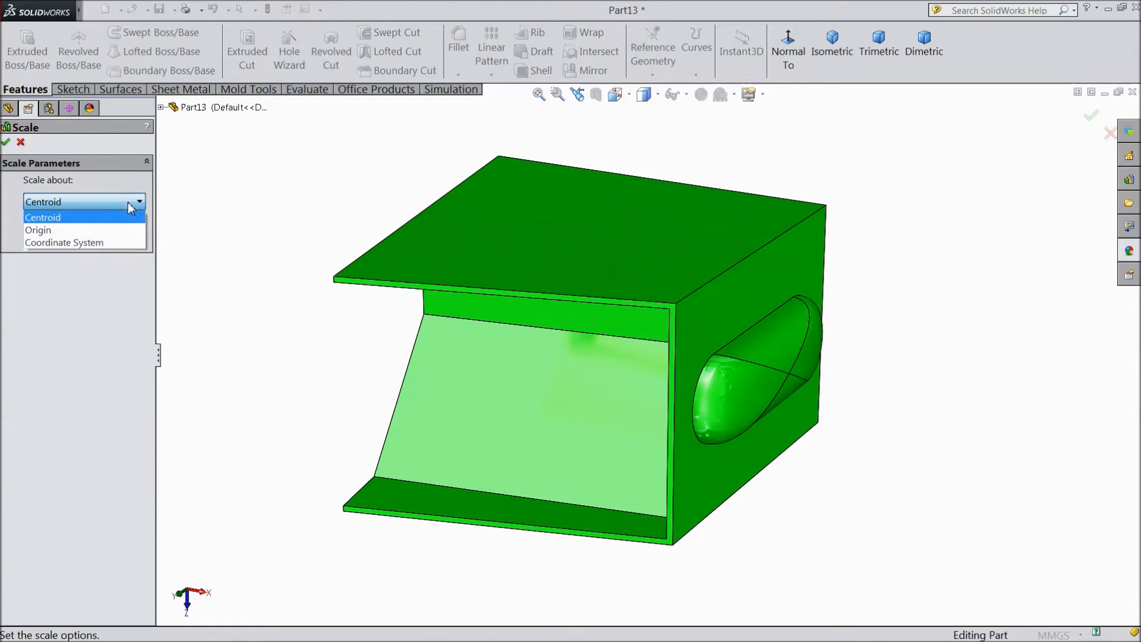
left_click(38, 229)
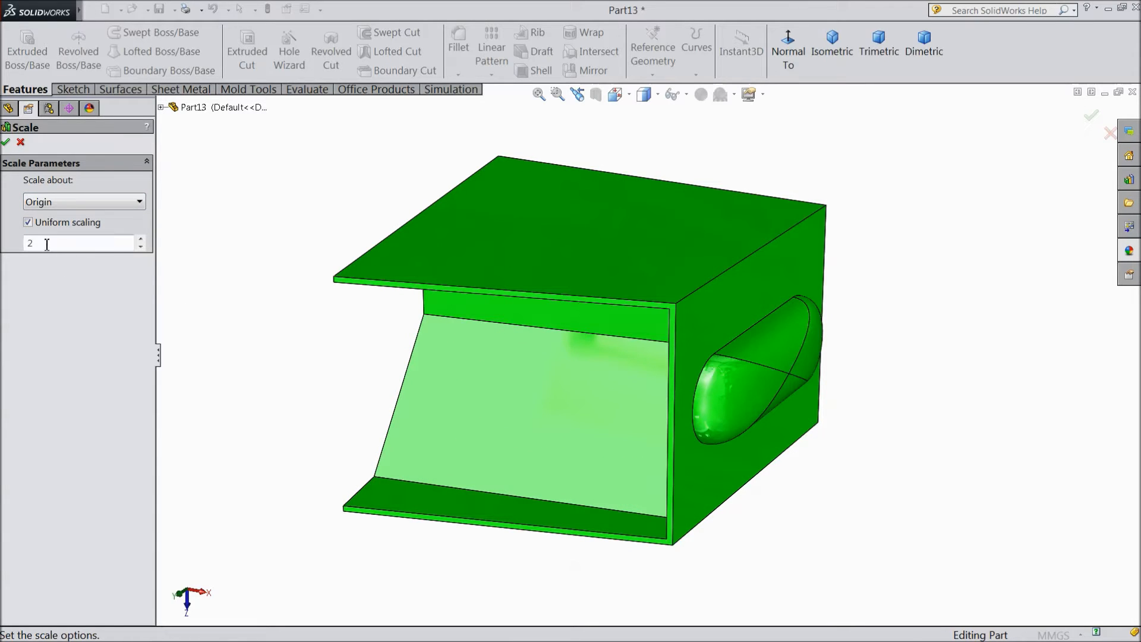
triple_click(72, 243)
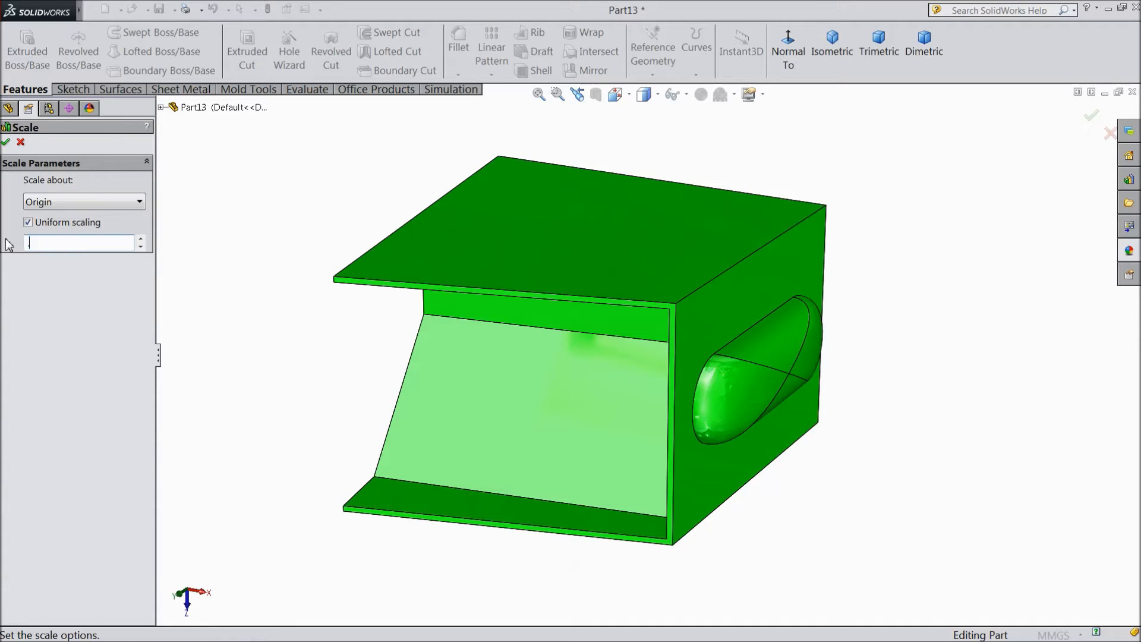
type("0.5")
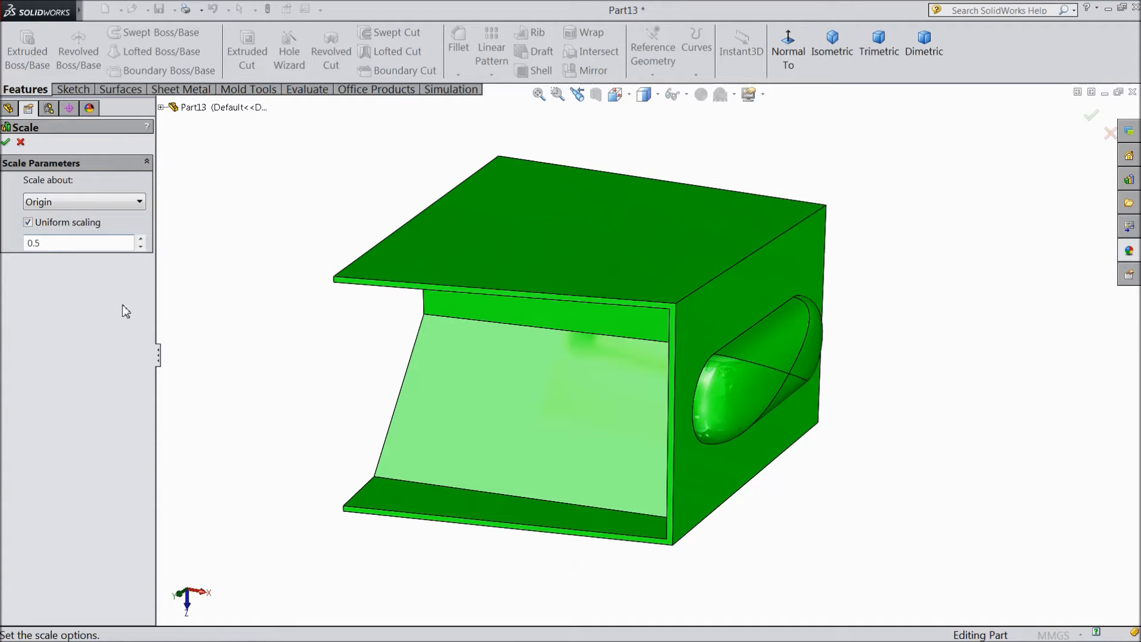
mouse_move(166, 232)
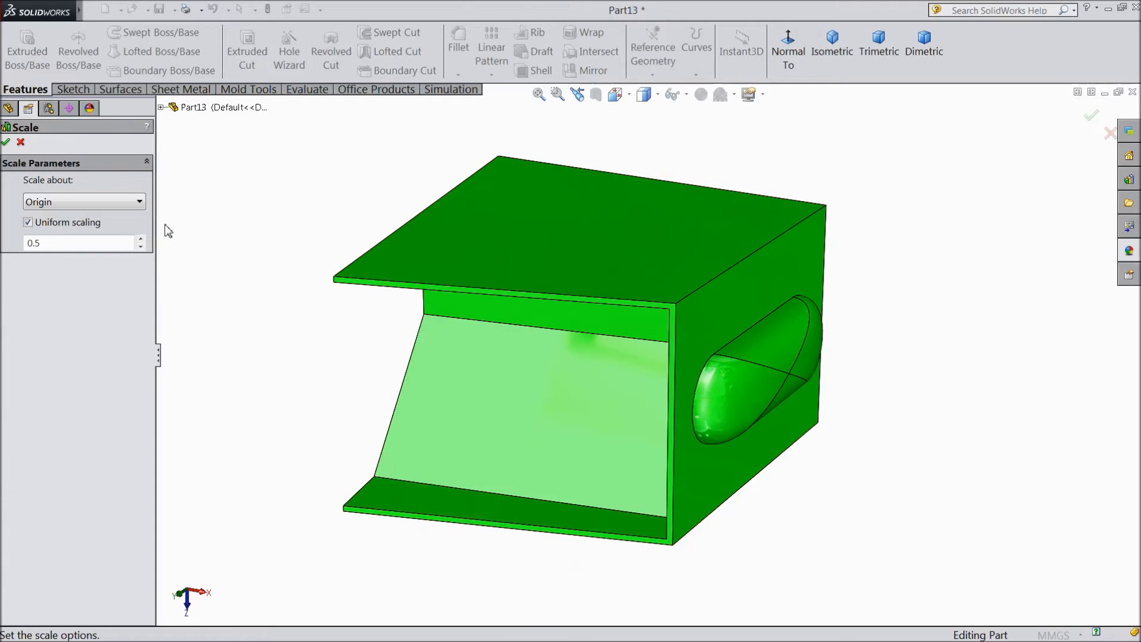
mouse_move(6, 142)
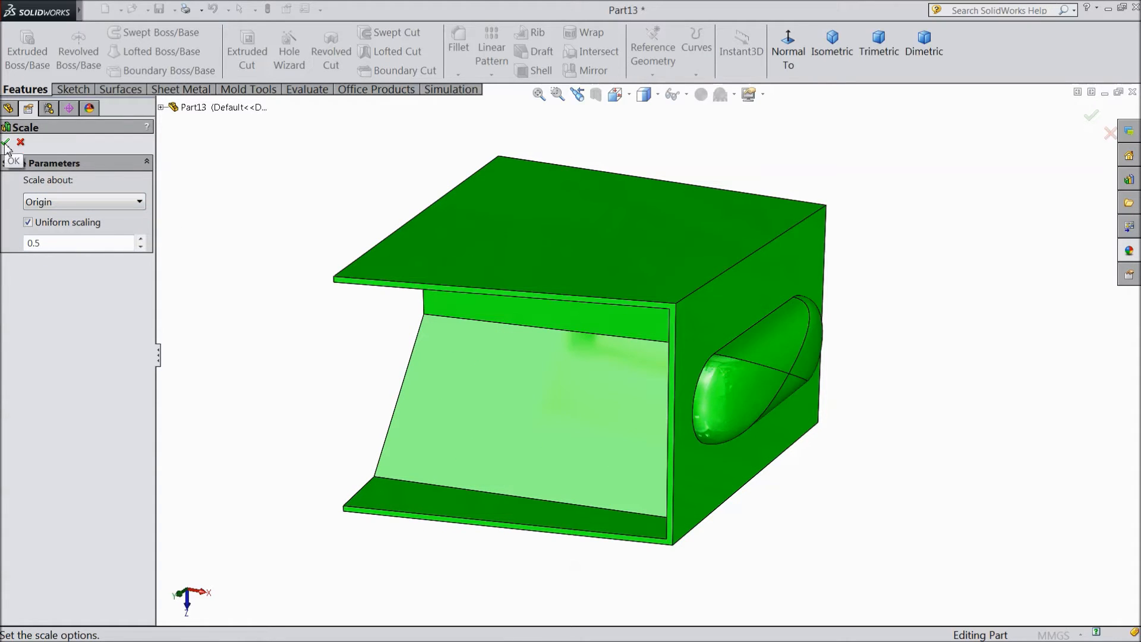
left_click(7, 143)
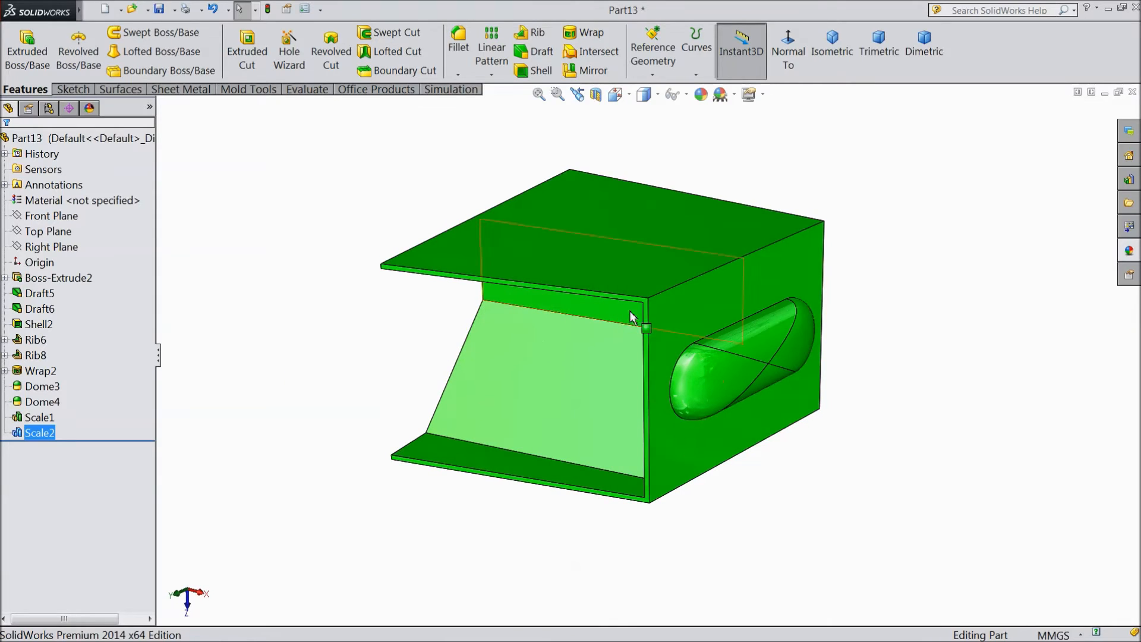
mouse_move(389, 281)
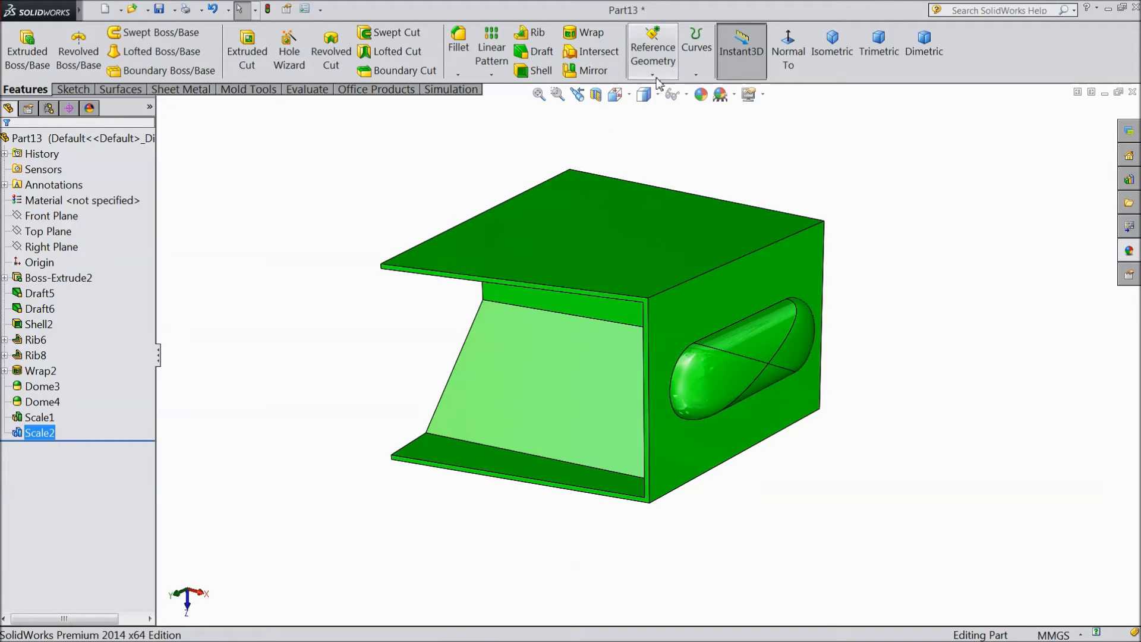
- Create Coordinate System1 at the box's front top corner with an axis along the top front edge
left_click(652, 55)
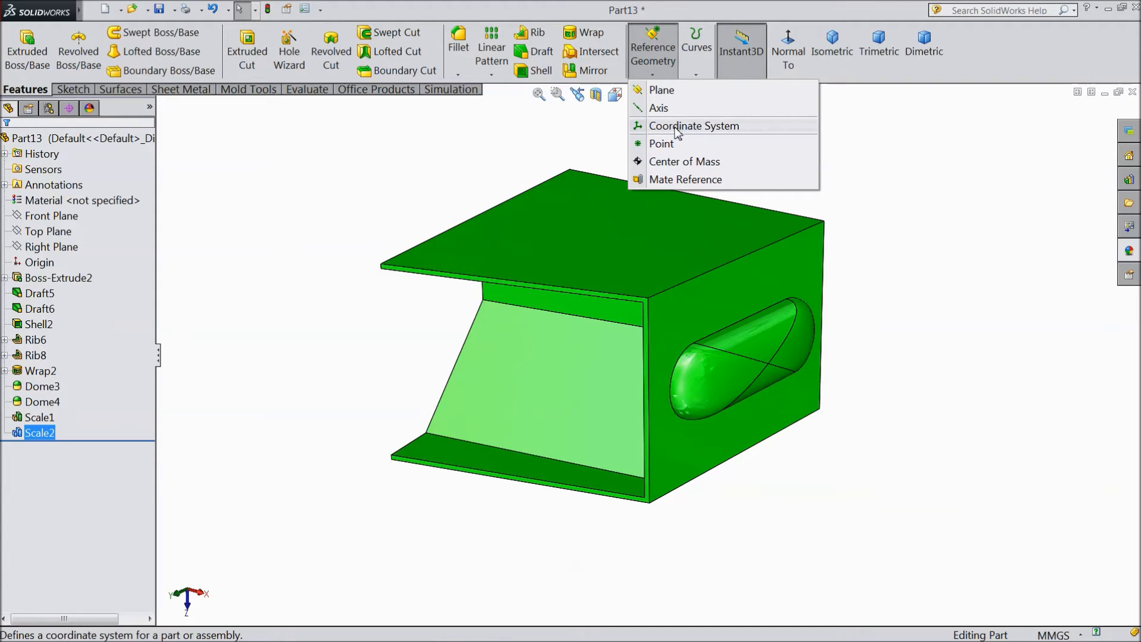
left_click(693, 125)
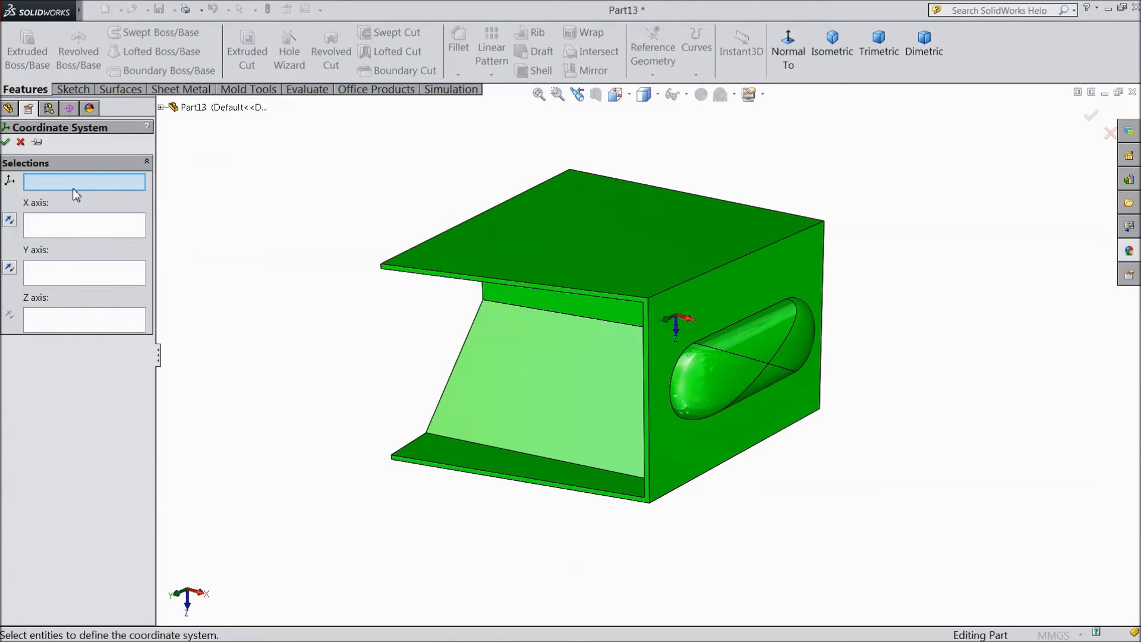
mouse_move(97, 151)
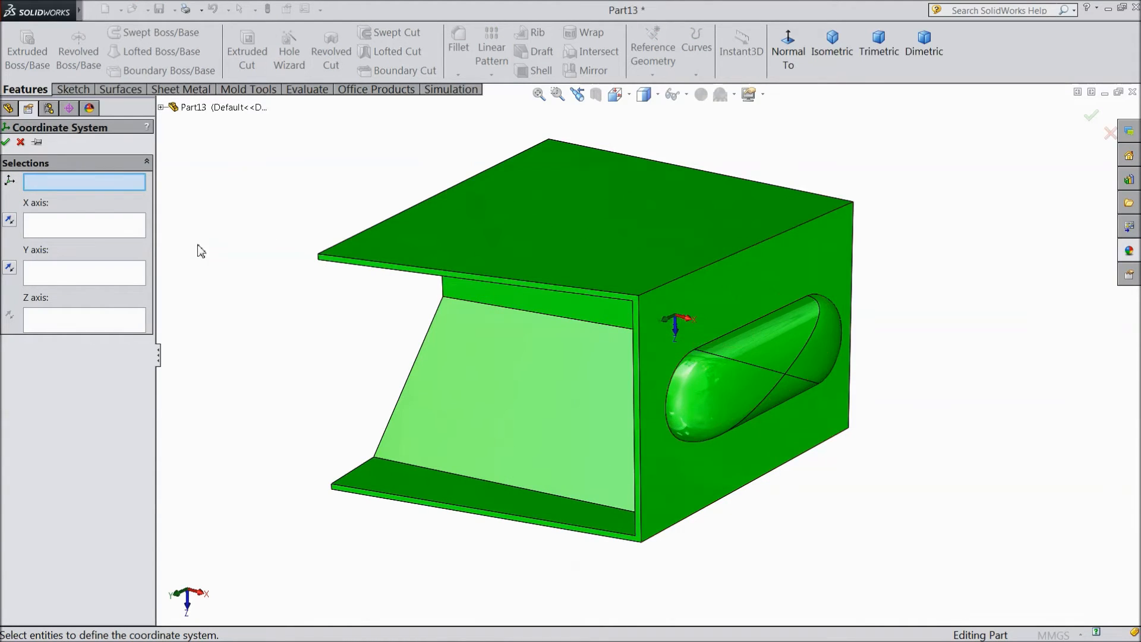
mouse_move(639, 299)
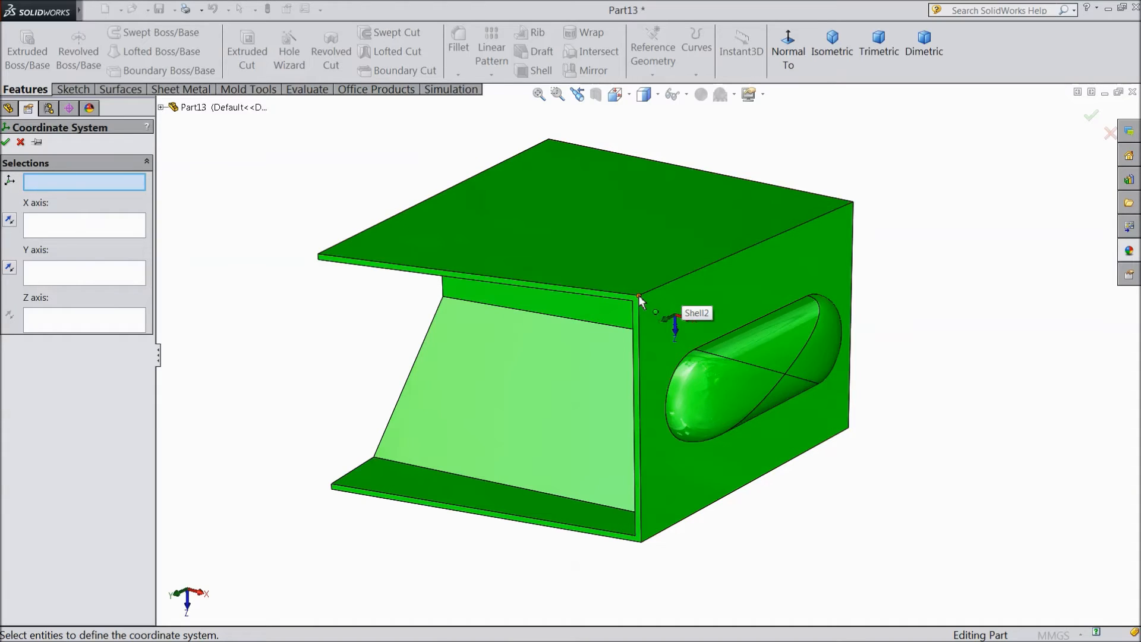
mouse_move(576, 300)
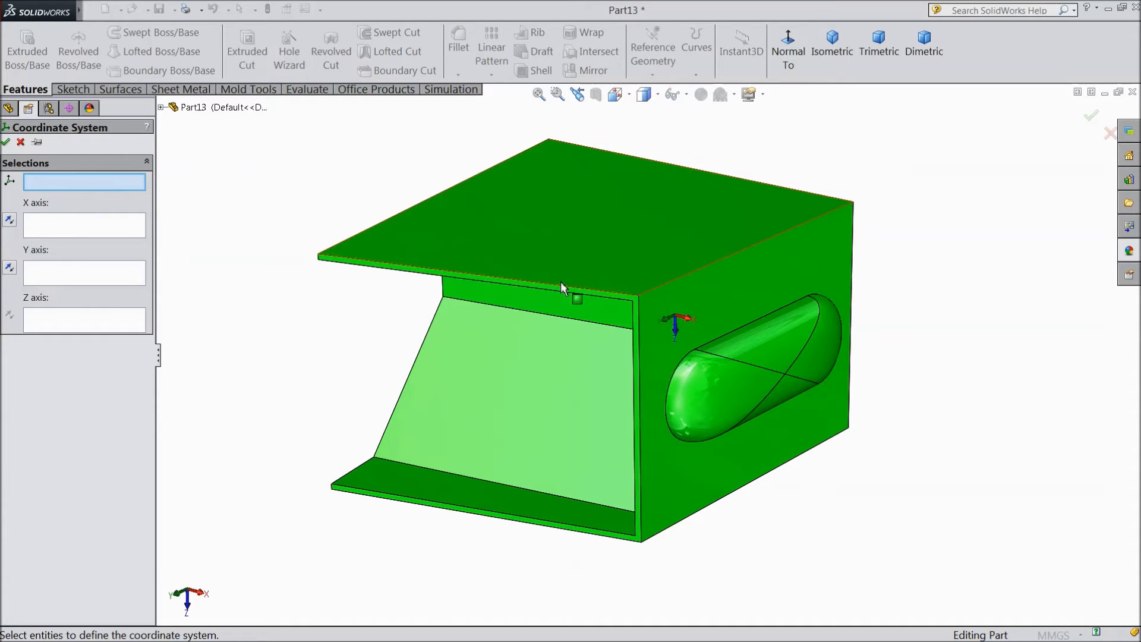
left_click(641, 300)
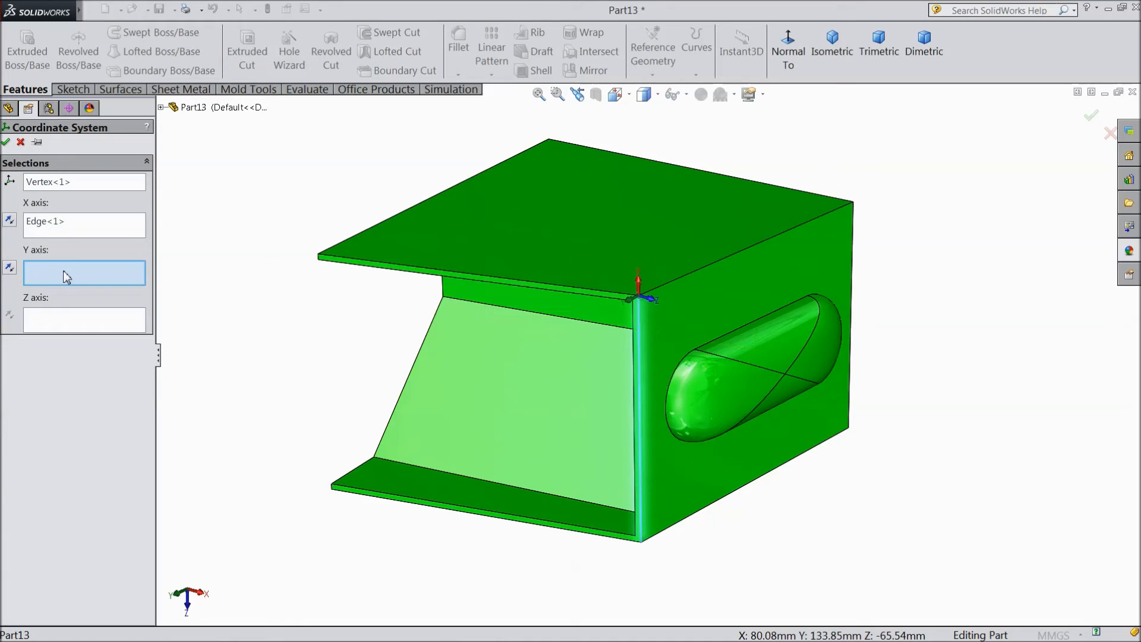
mouse_move(520, 288)
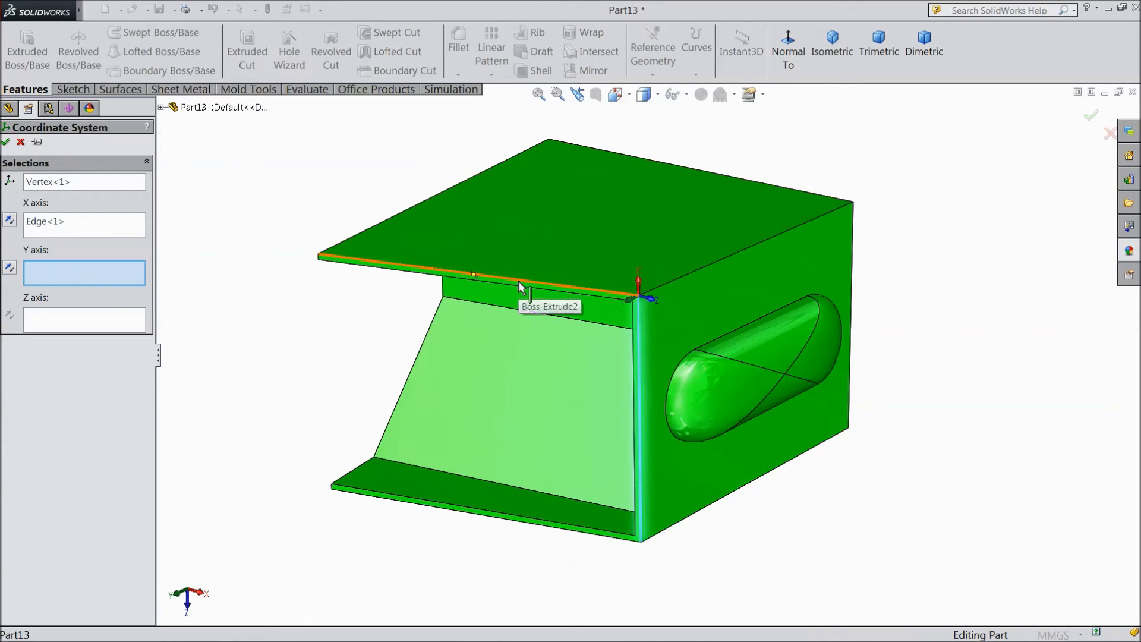
left_click(473, 274)
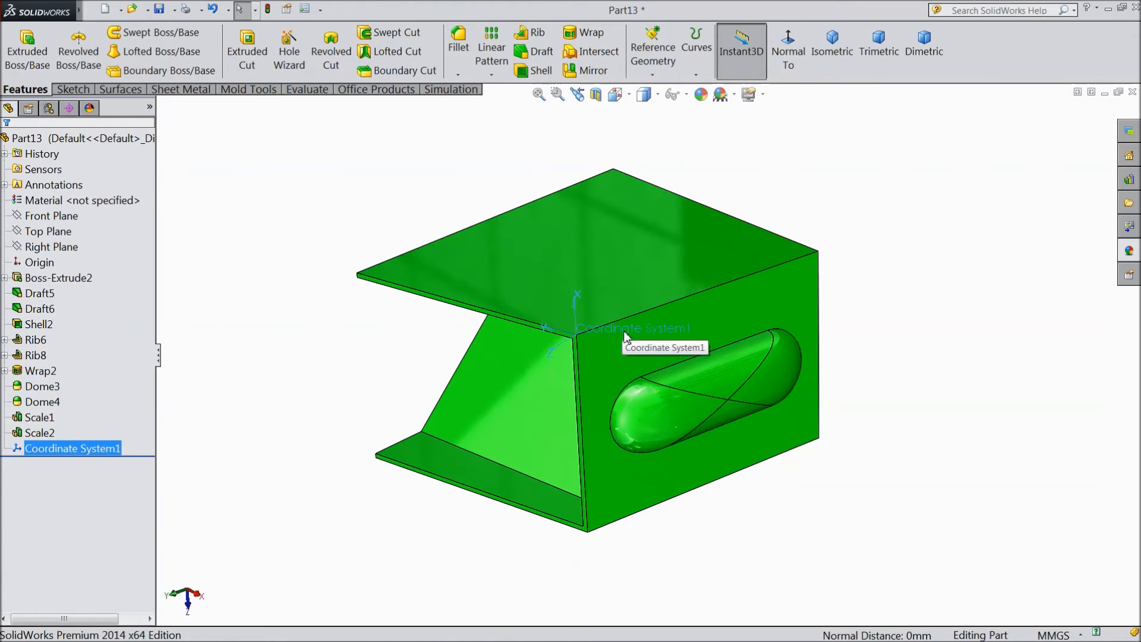
mouse_move(83, 15)
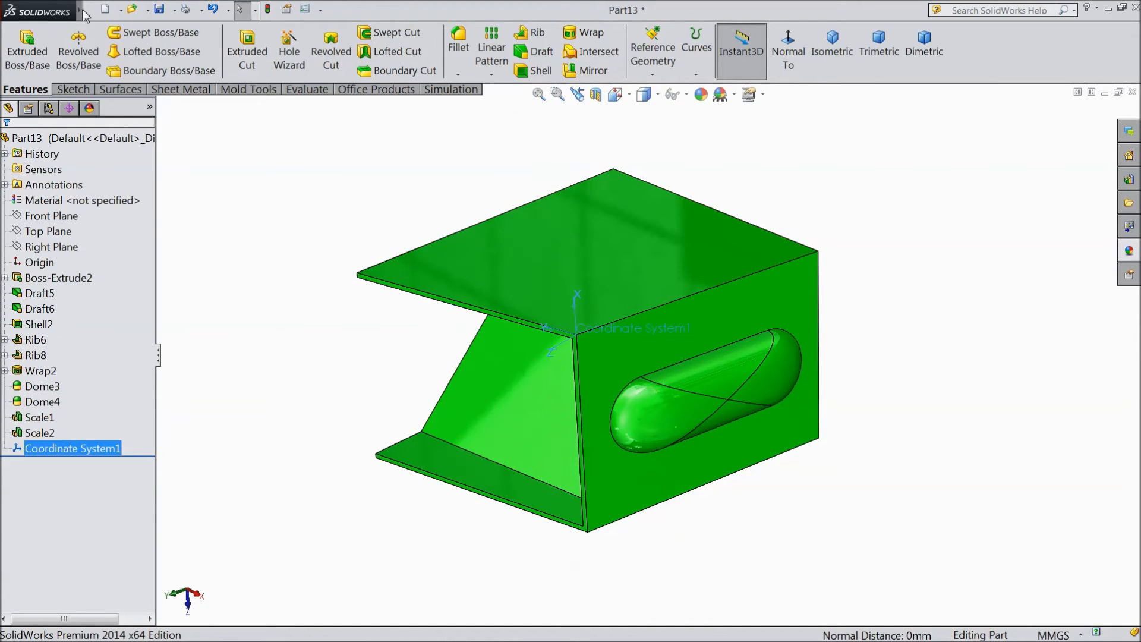
- Add Scale3: uniform factor 2 about Coordinate System1, doubling the box
left_click(181, 11)
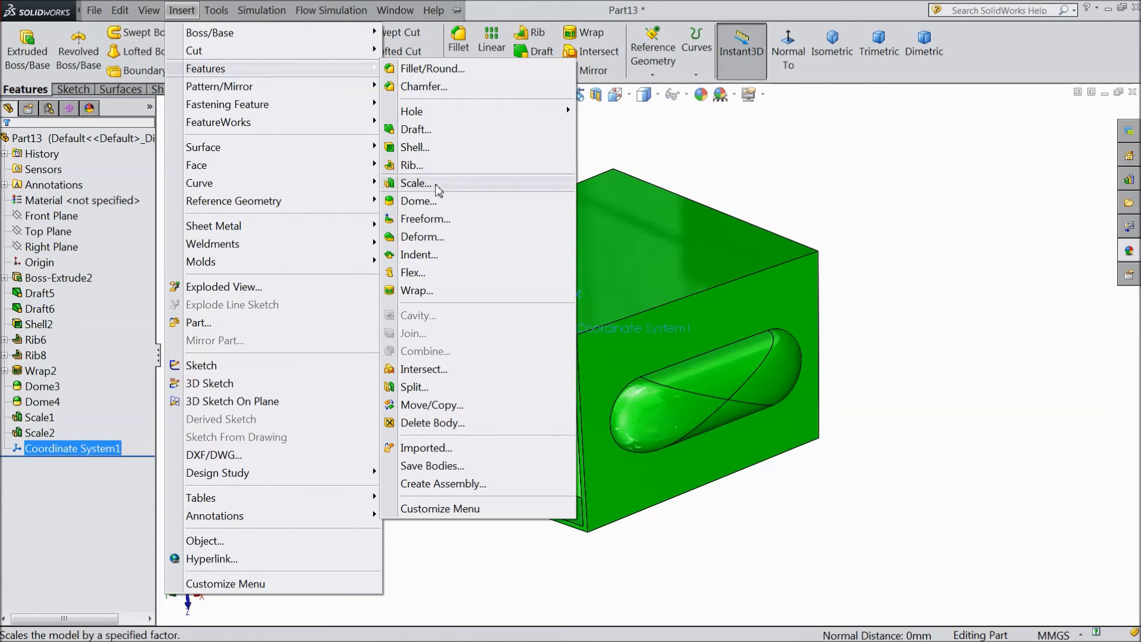
left_click(417, 183)
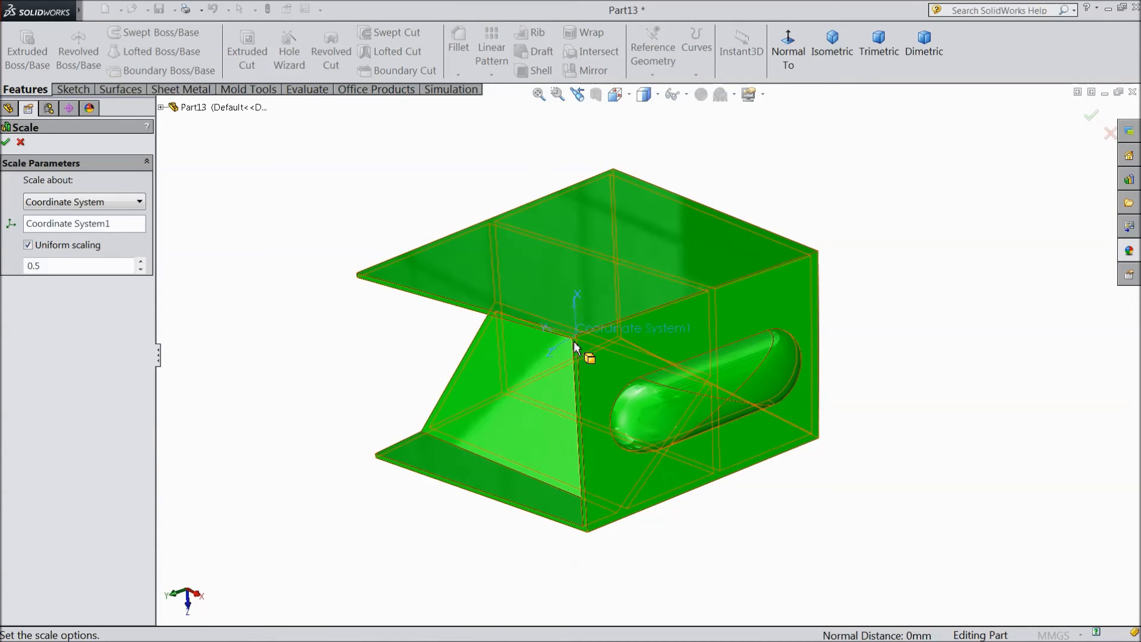
mouse_move(547, 368)
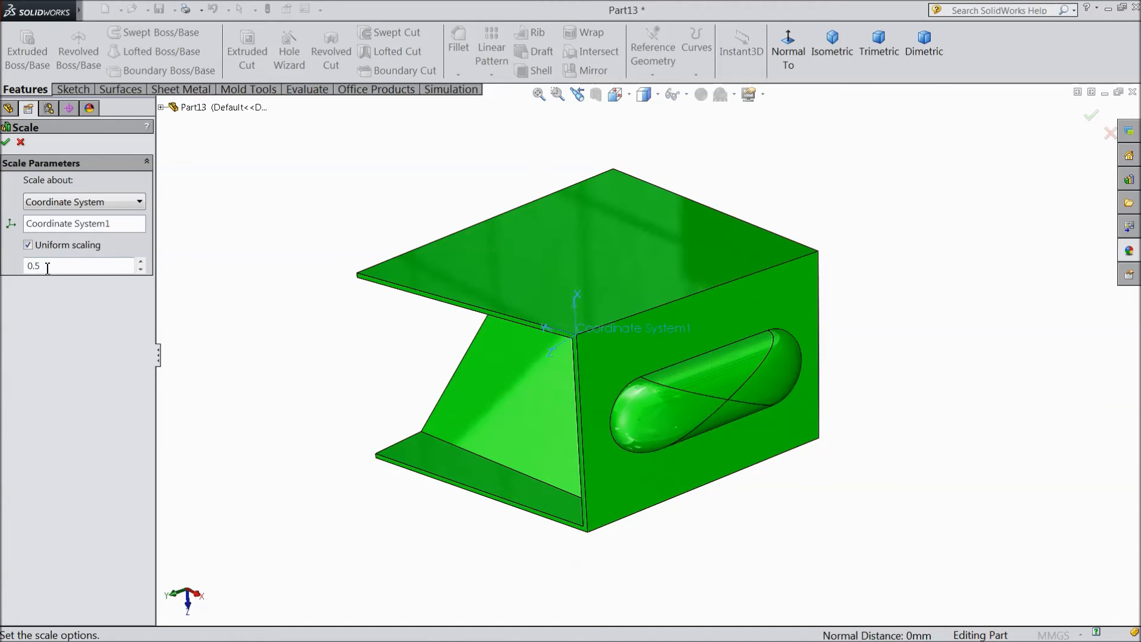
triple_click(80, 265)
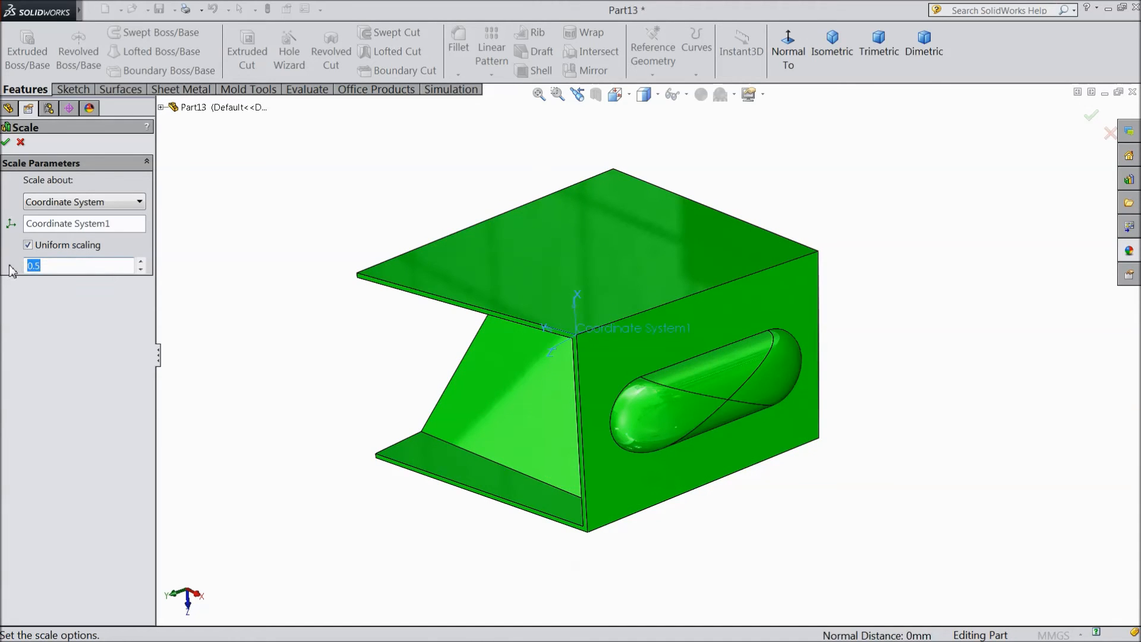
type("2")
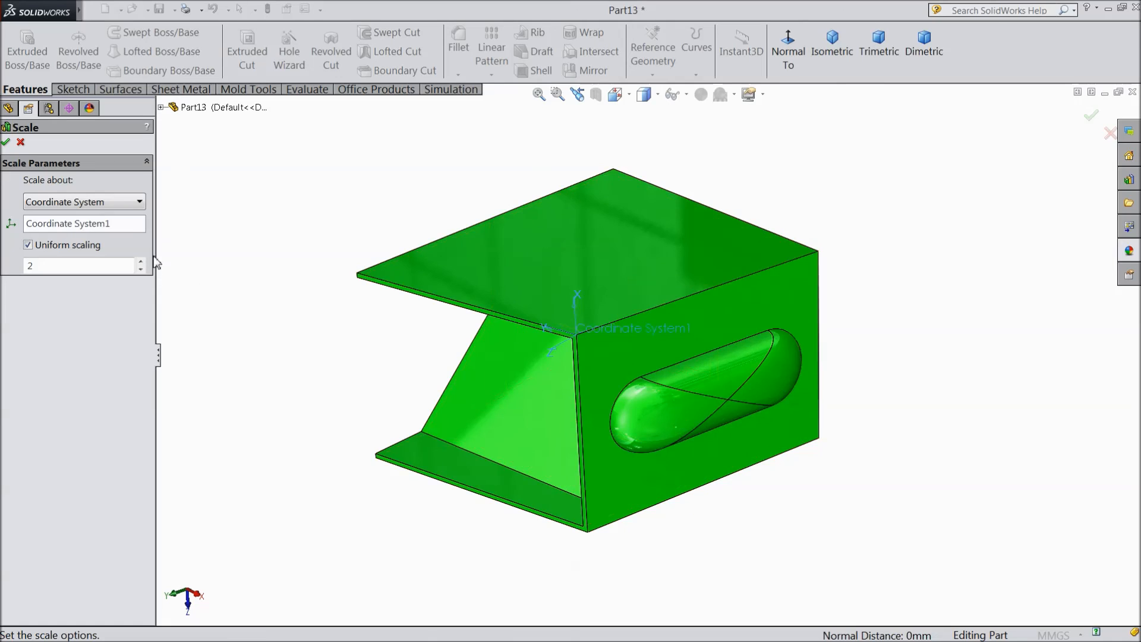
mouse_move(79, 202)
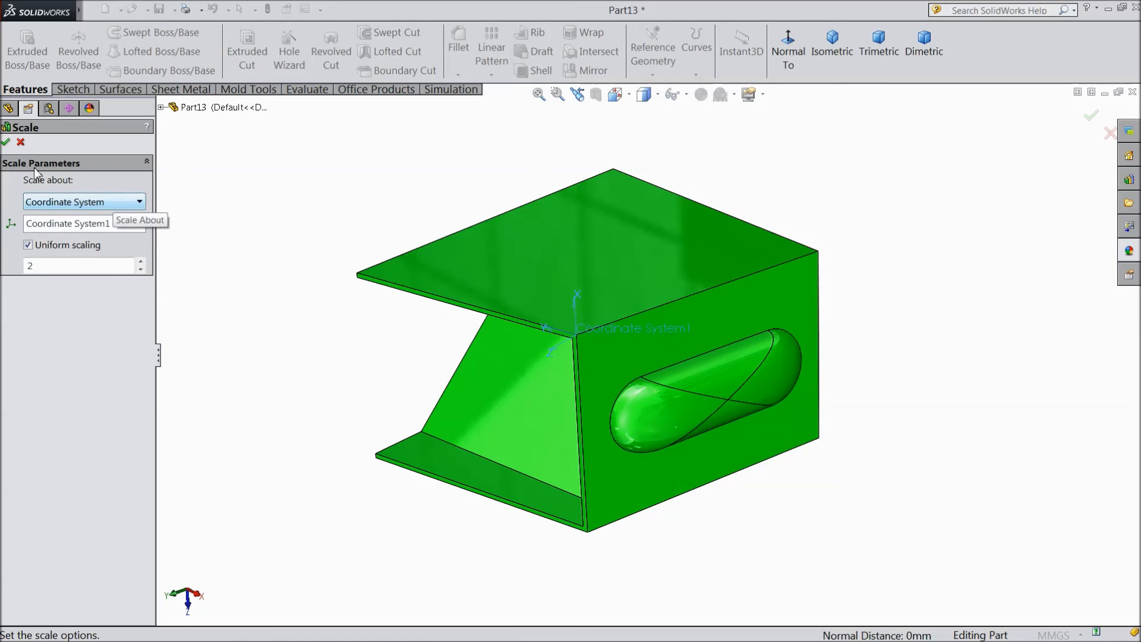
left_click(5, 117)
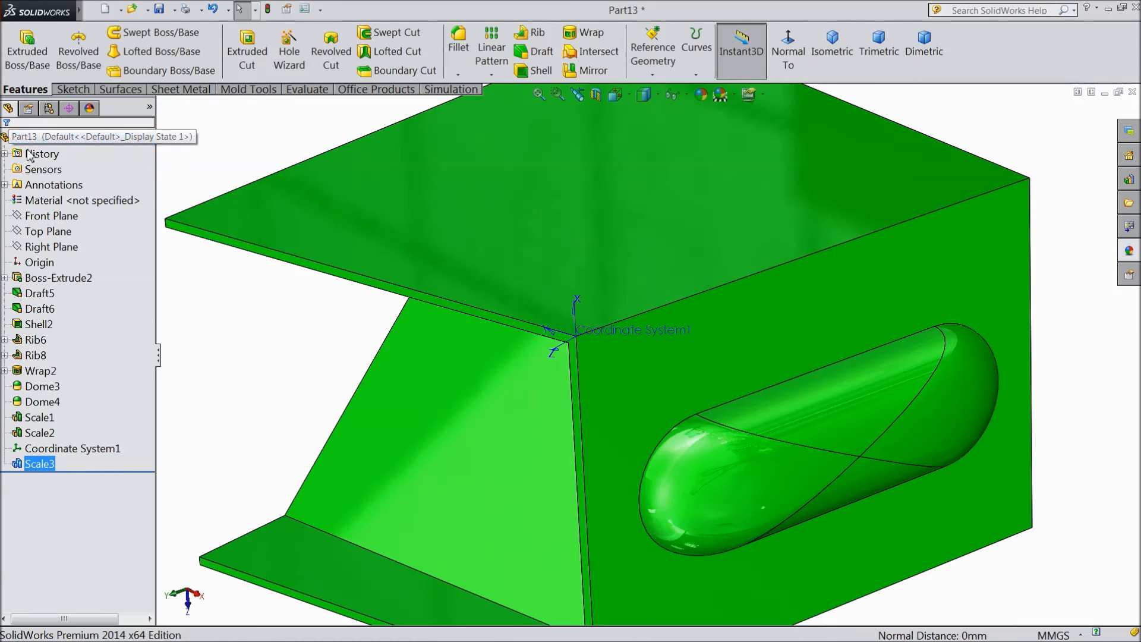